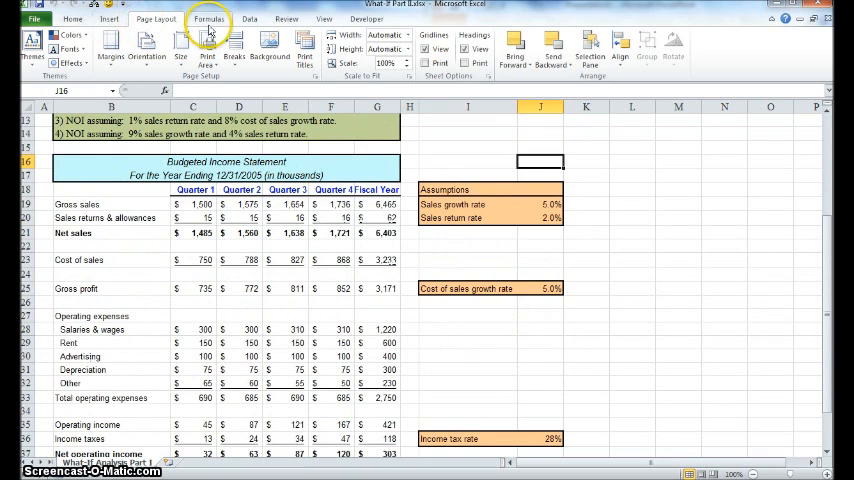
- Bring up Scenario Manager from the Data tab's What-If Analysis tools
click(264, 16)
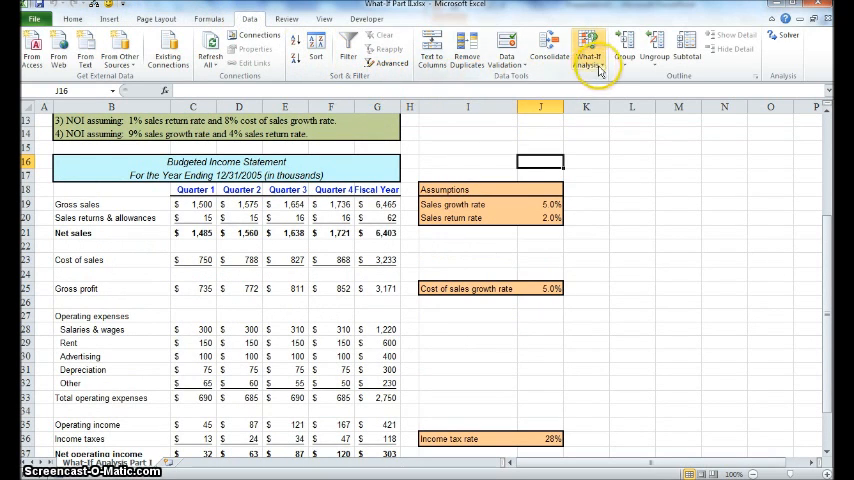
click(596, 44)
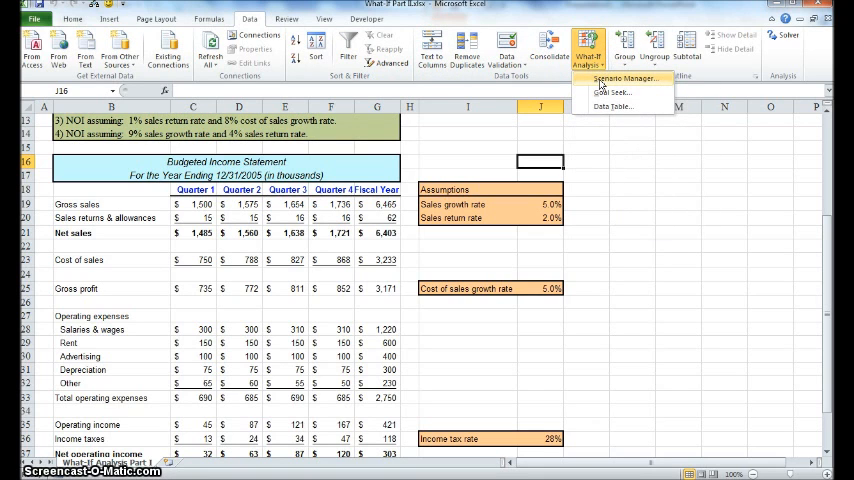
click(622, 78)
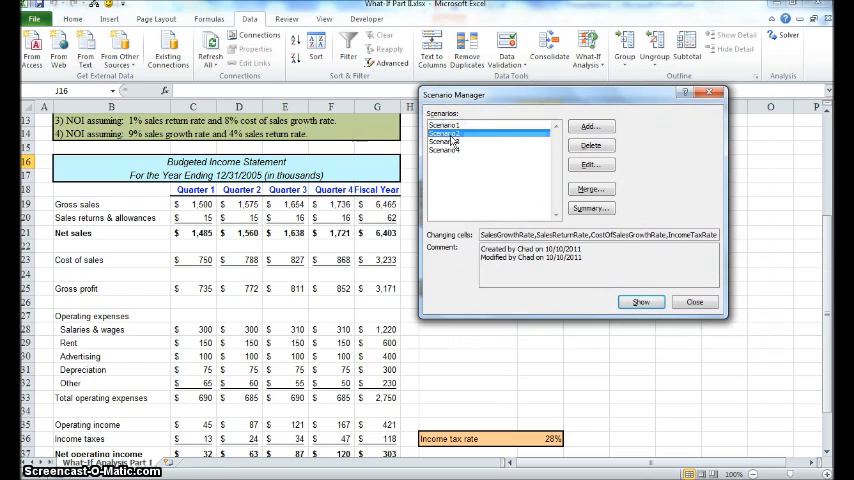
- Start a scenario summary, choose the PivotTable report type, then cancel the setup
click(444, 152)
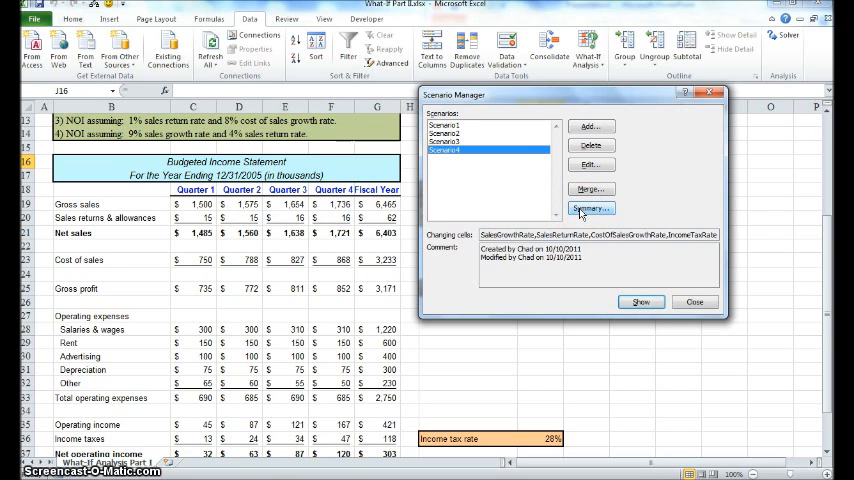
click(590, 208)
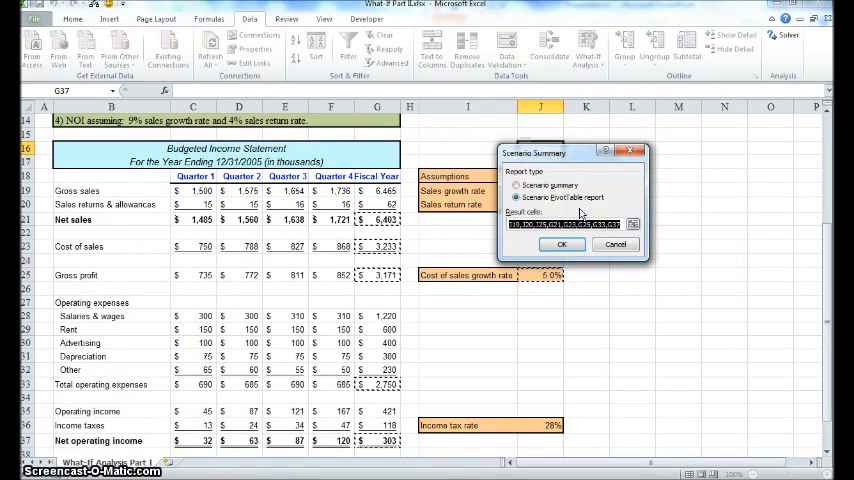
click(518, 184)
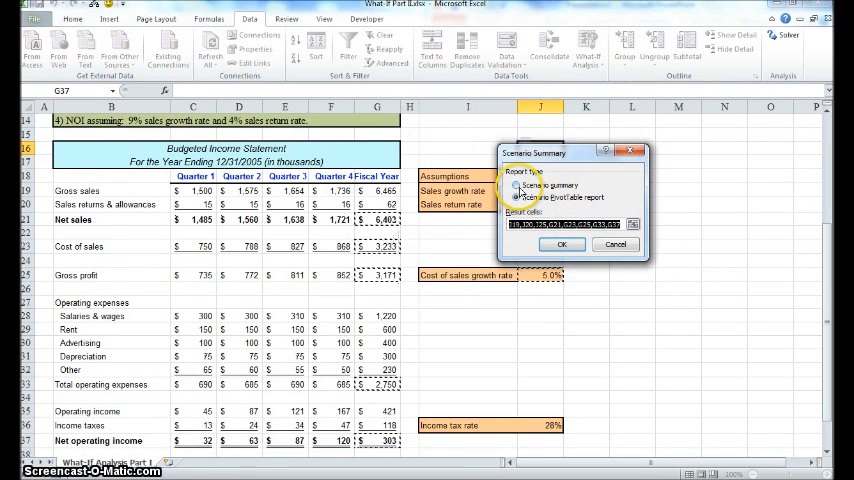
click(518, 196)
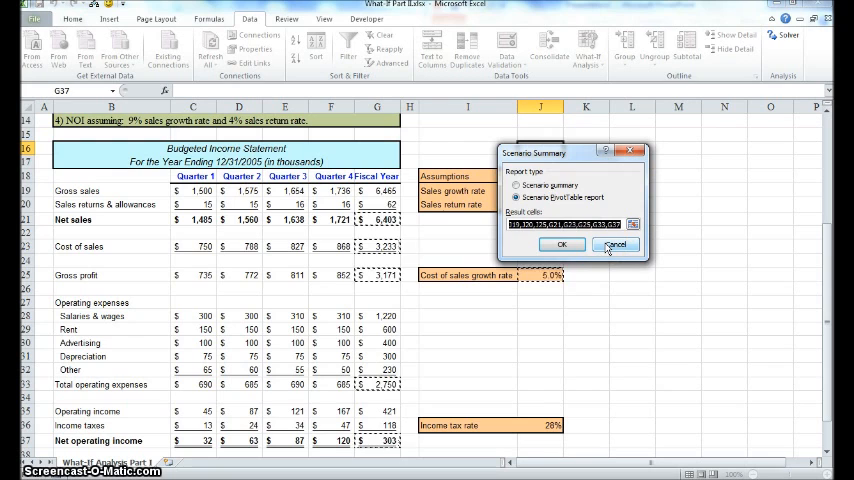
click(616, 244)
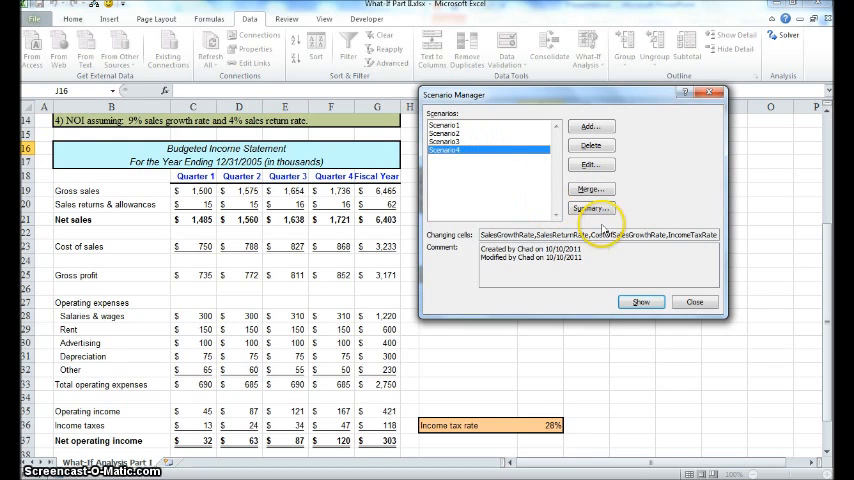
- Restart the summary and choose the Scenario PivotTable report again
click(592, 208)
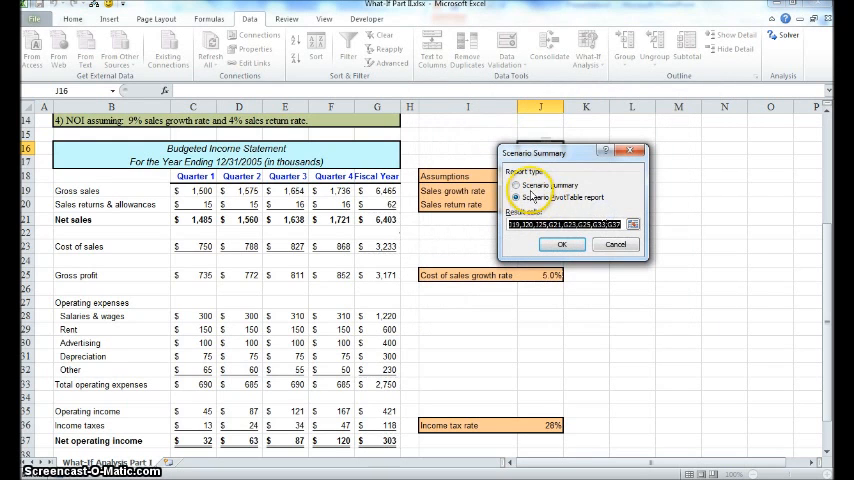
click(512, 196)
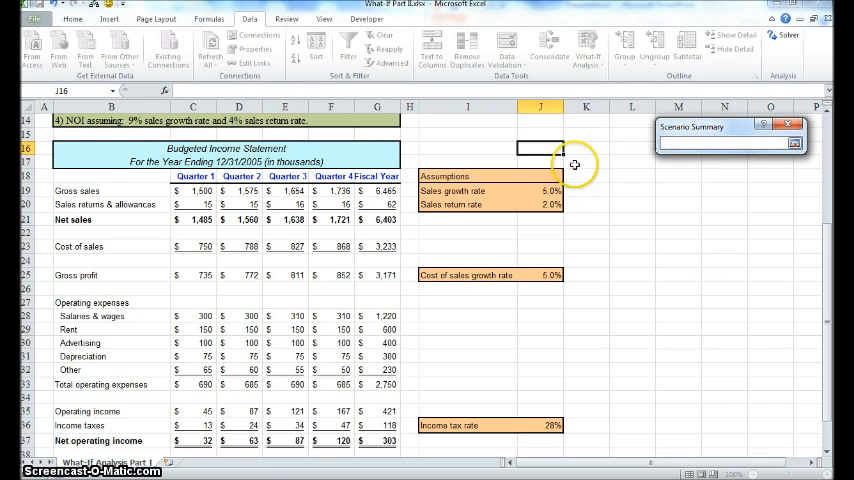
- Pick the income statement totals — sales, costs, profit, expenses, income — as result cells
click(546, 190)
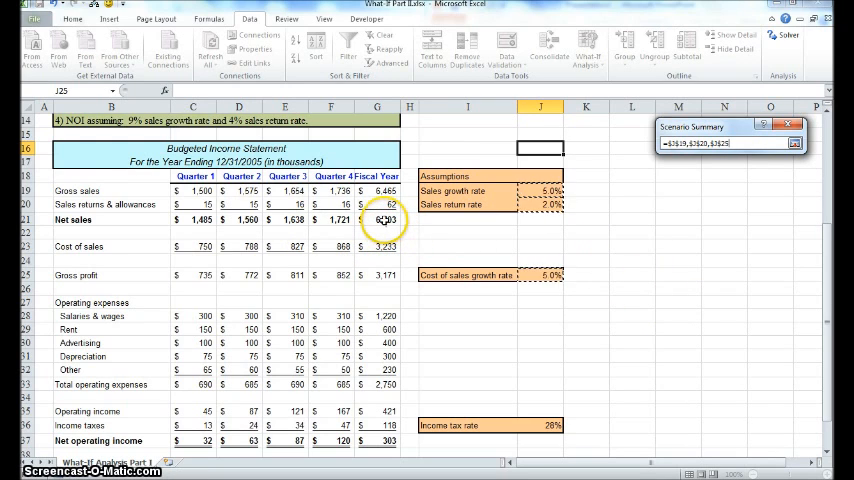
click(376, 220)
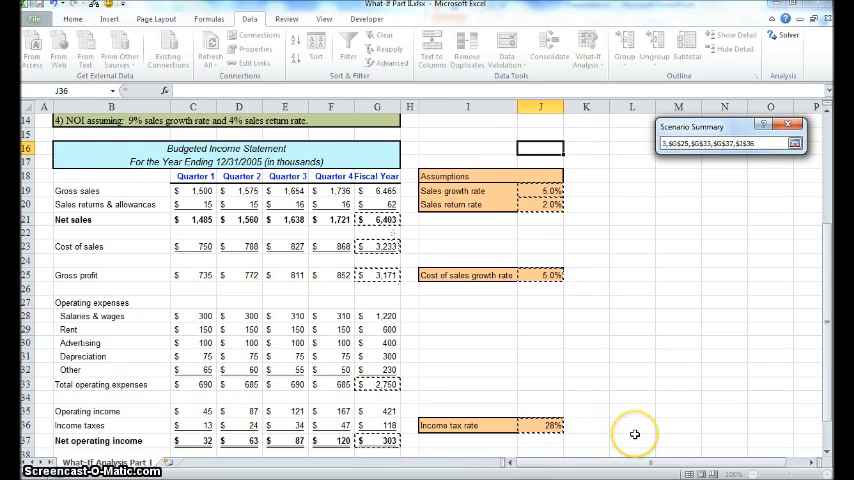
mouse_move(536, 428)
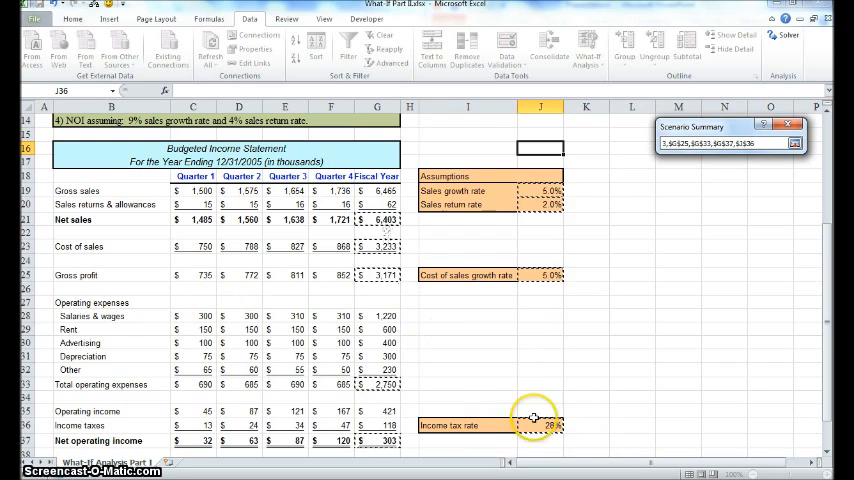
mouse_move(500, 372)
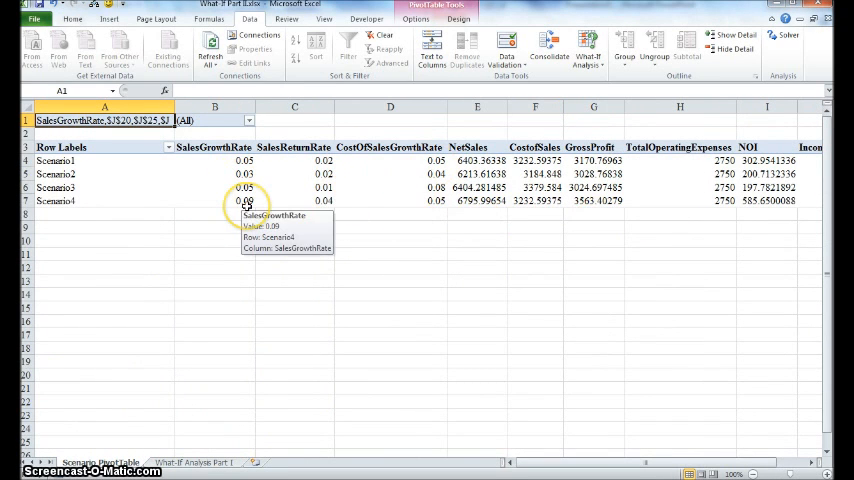
- Select the report's value columns to format them as dollar amounts
click(294, 188)
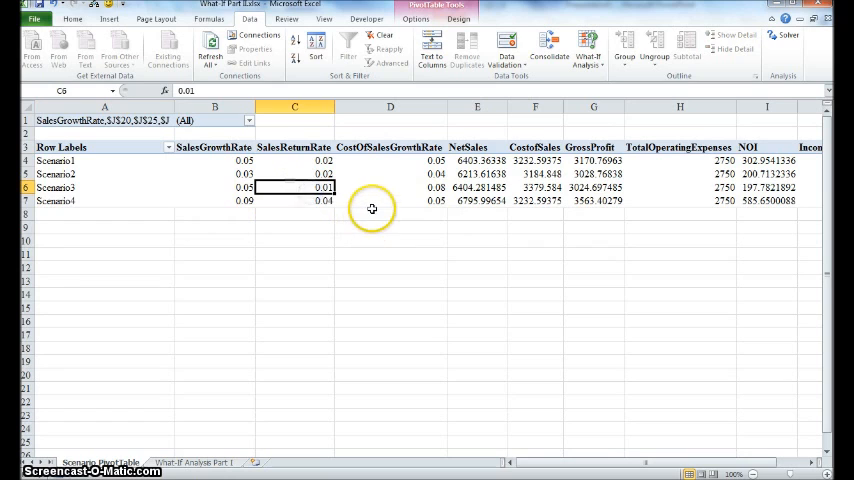
click(390, 188)
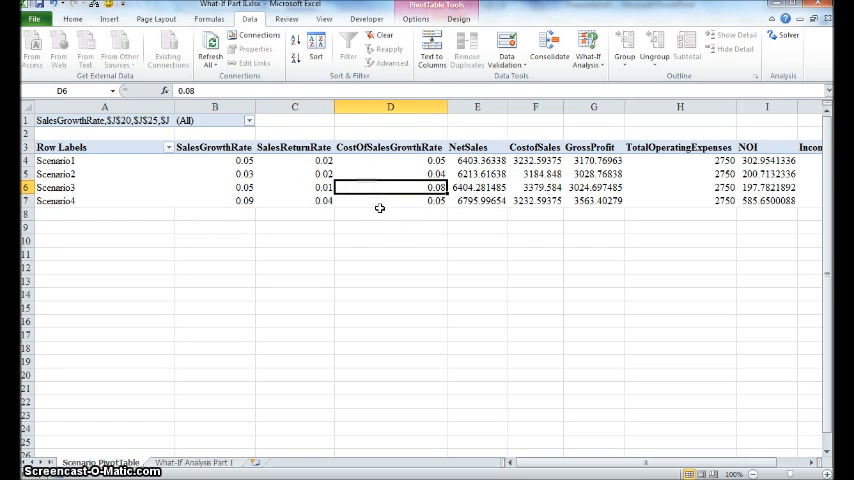
click(534, 188)
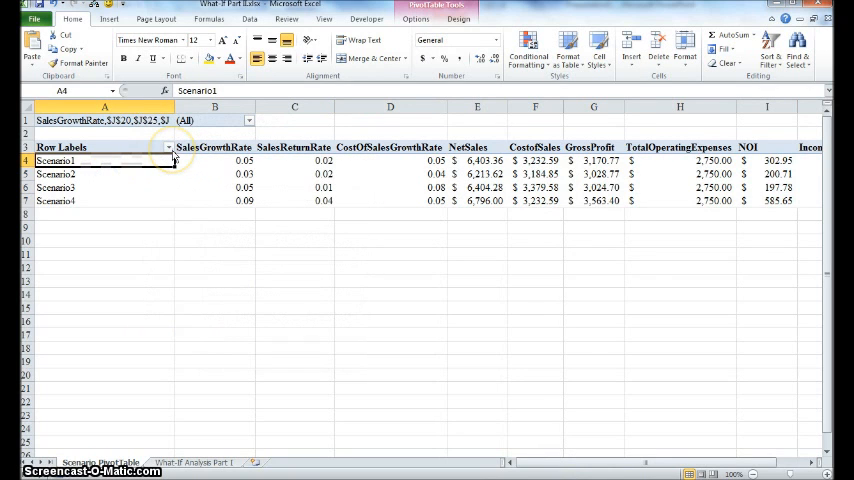
click(168, 148)
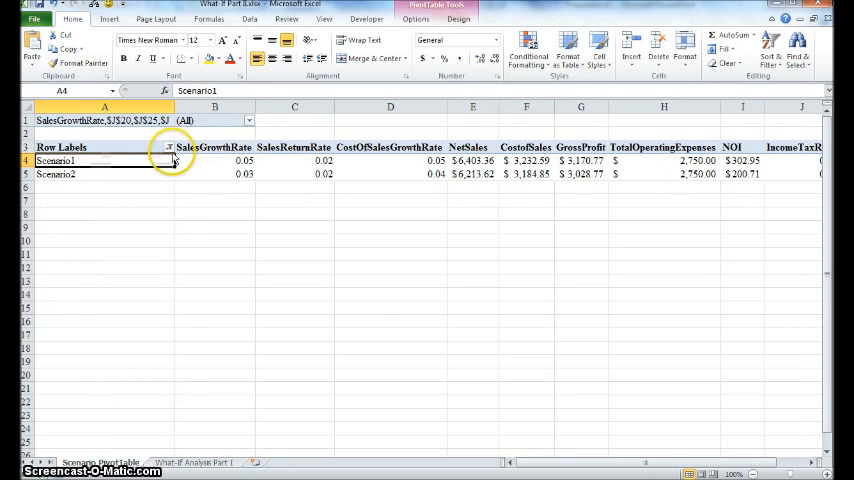
click(170, 148)
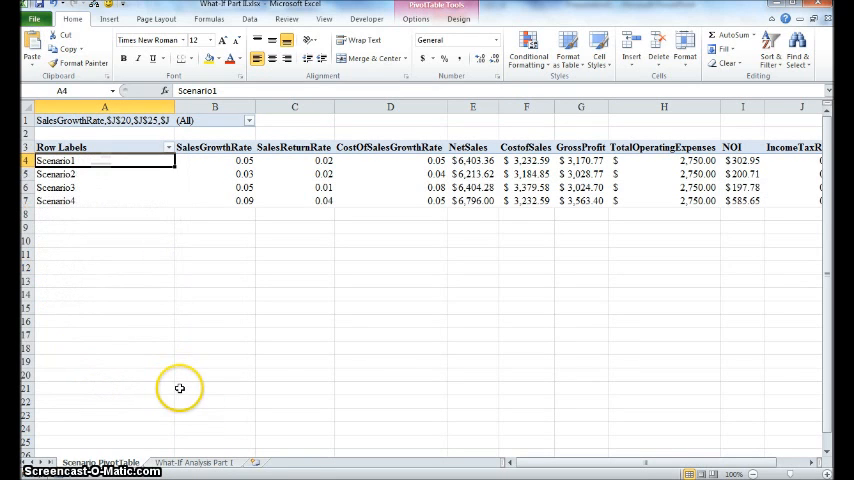
click(160, 18)
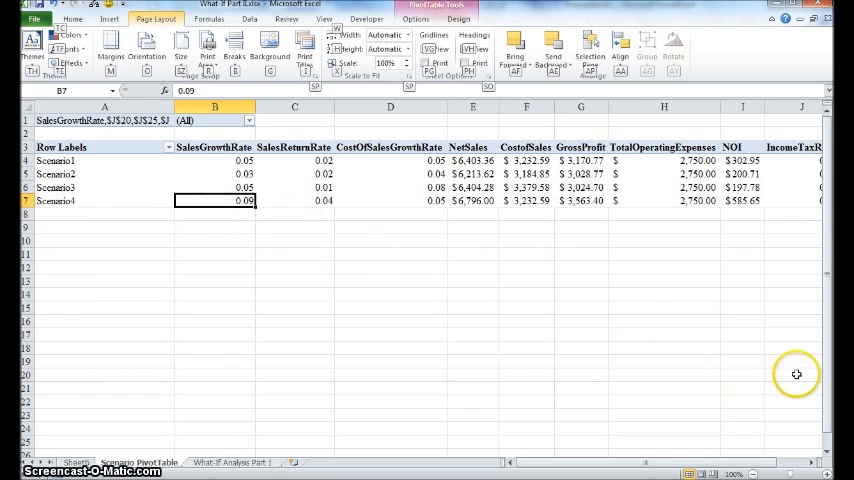
mouse_move(648, 278)
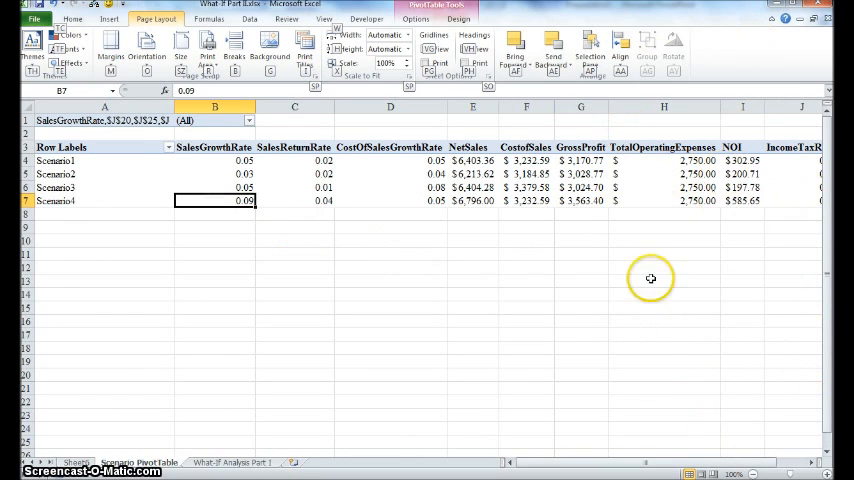
mouse_move(770, 278)
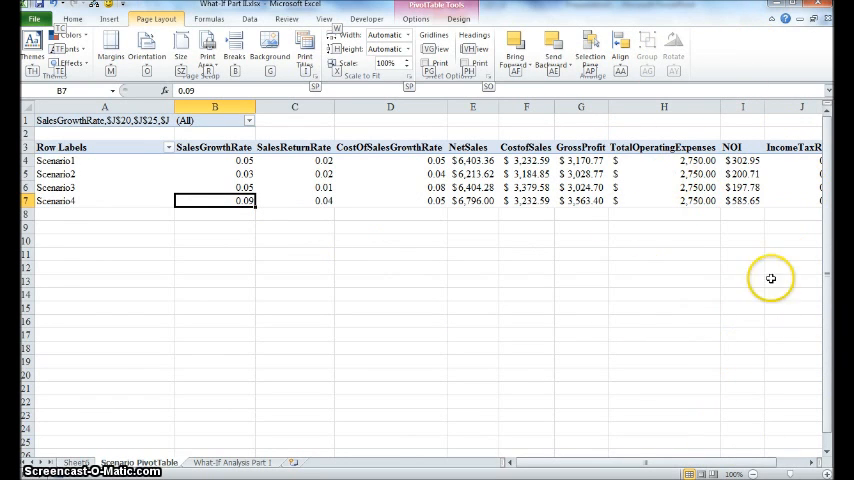
mouse_move(762, 308)
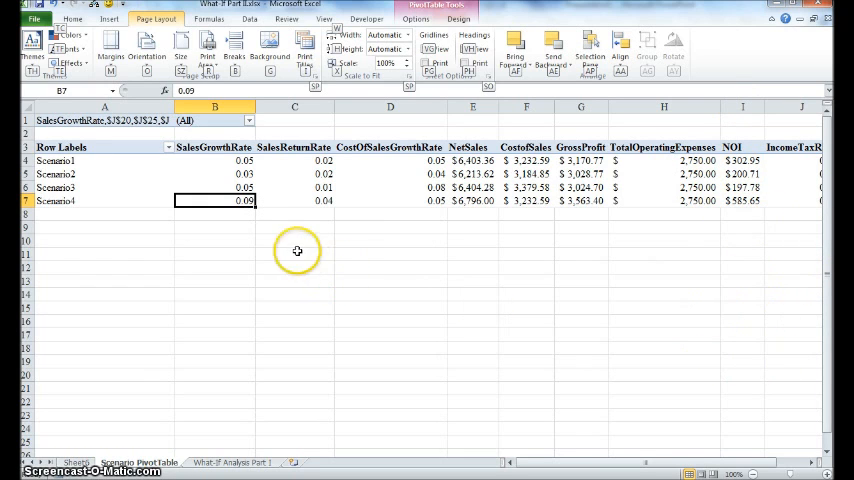
- Show the PivotTable field list from a report cell and dismiss the warning
right_click(216, 200)
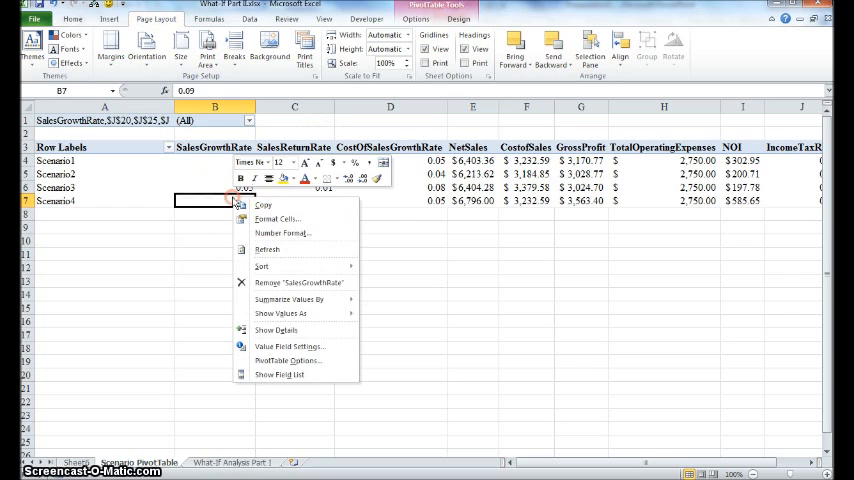
mouse_move(284, 376)
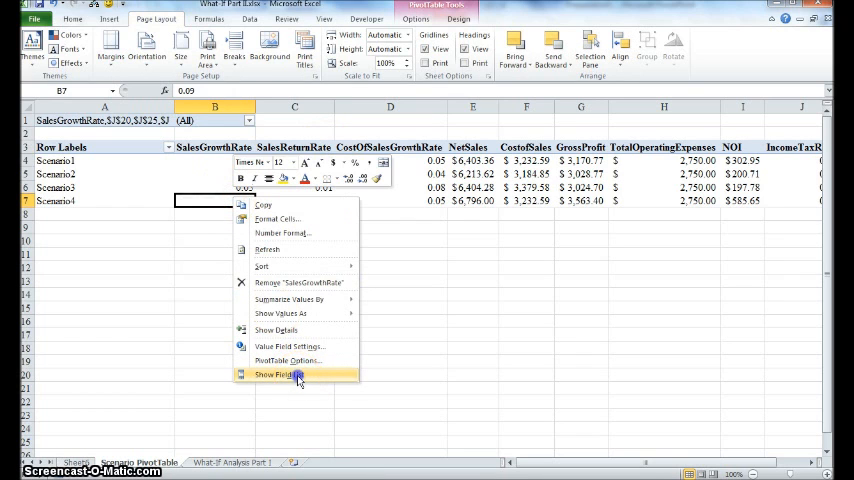
click(280, 374)
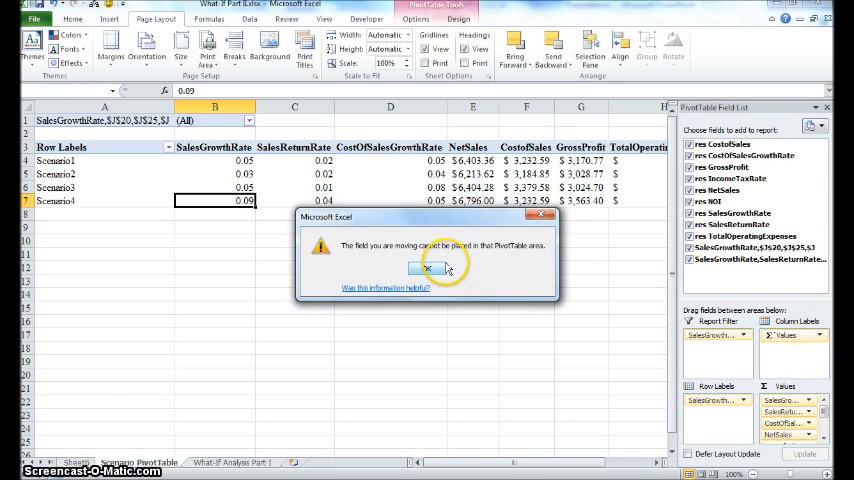
click(428, 268)
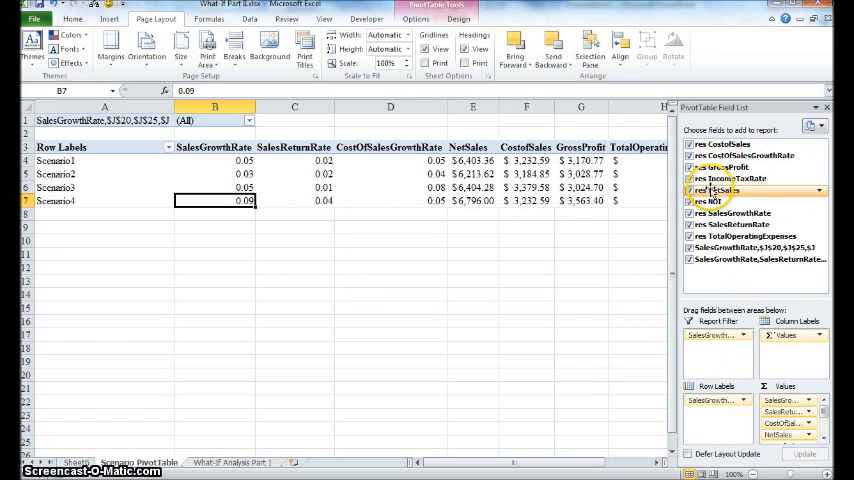